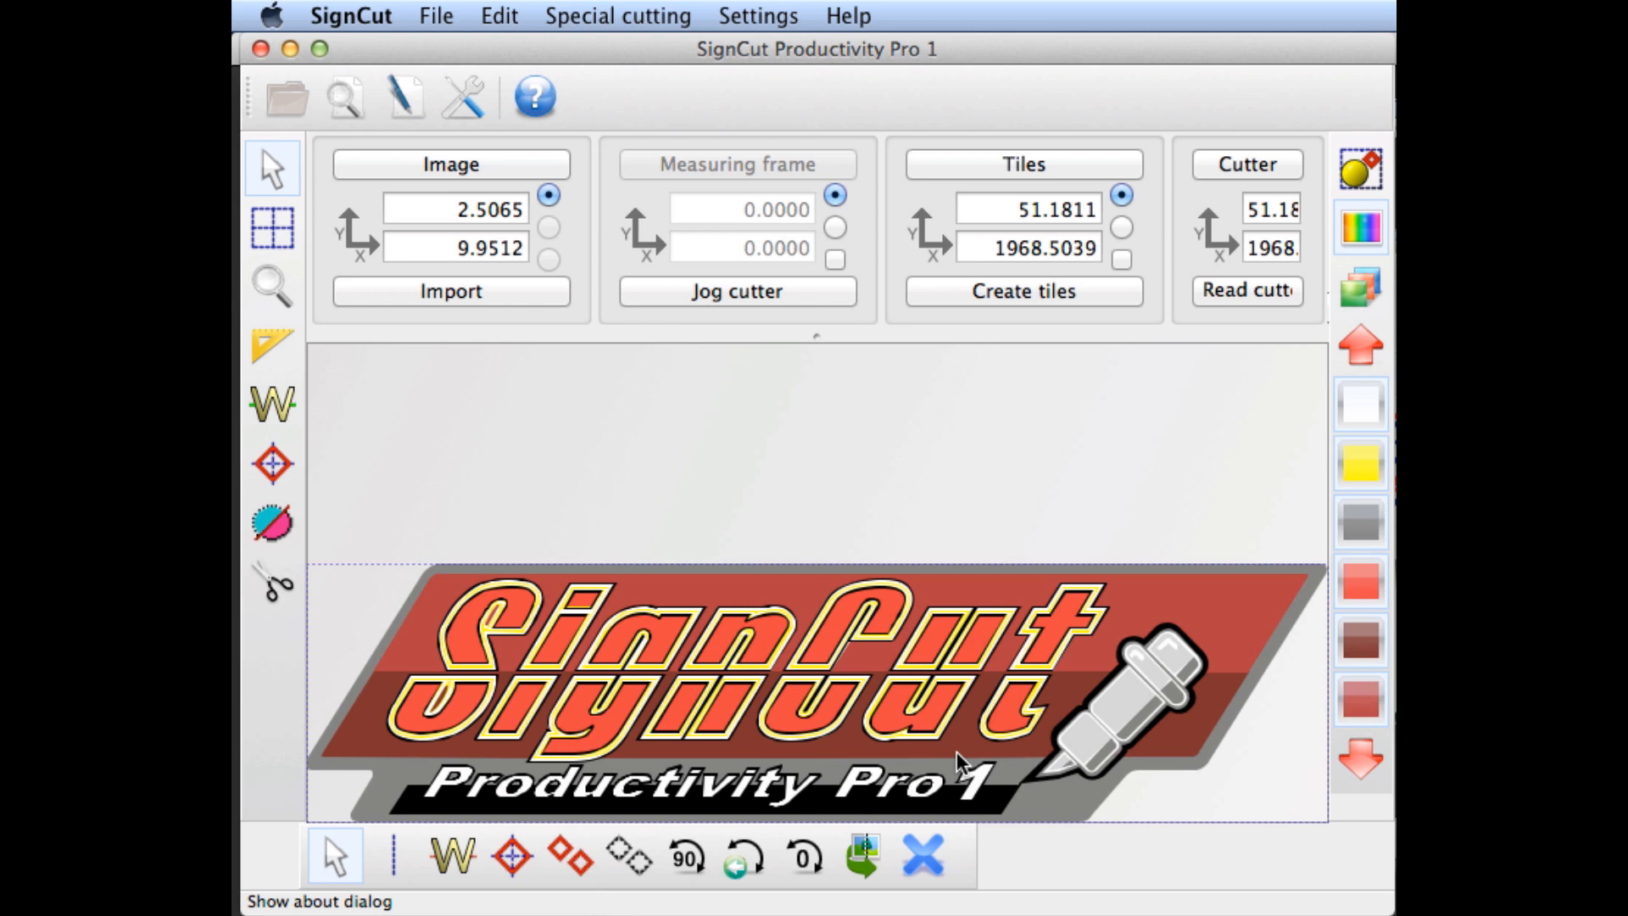
- Bring up the Help menu listing help, license-change and About options
left_click(848, 15)
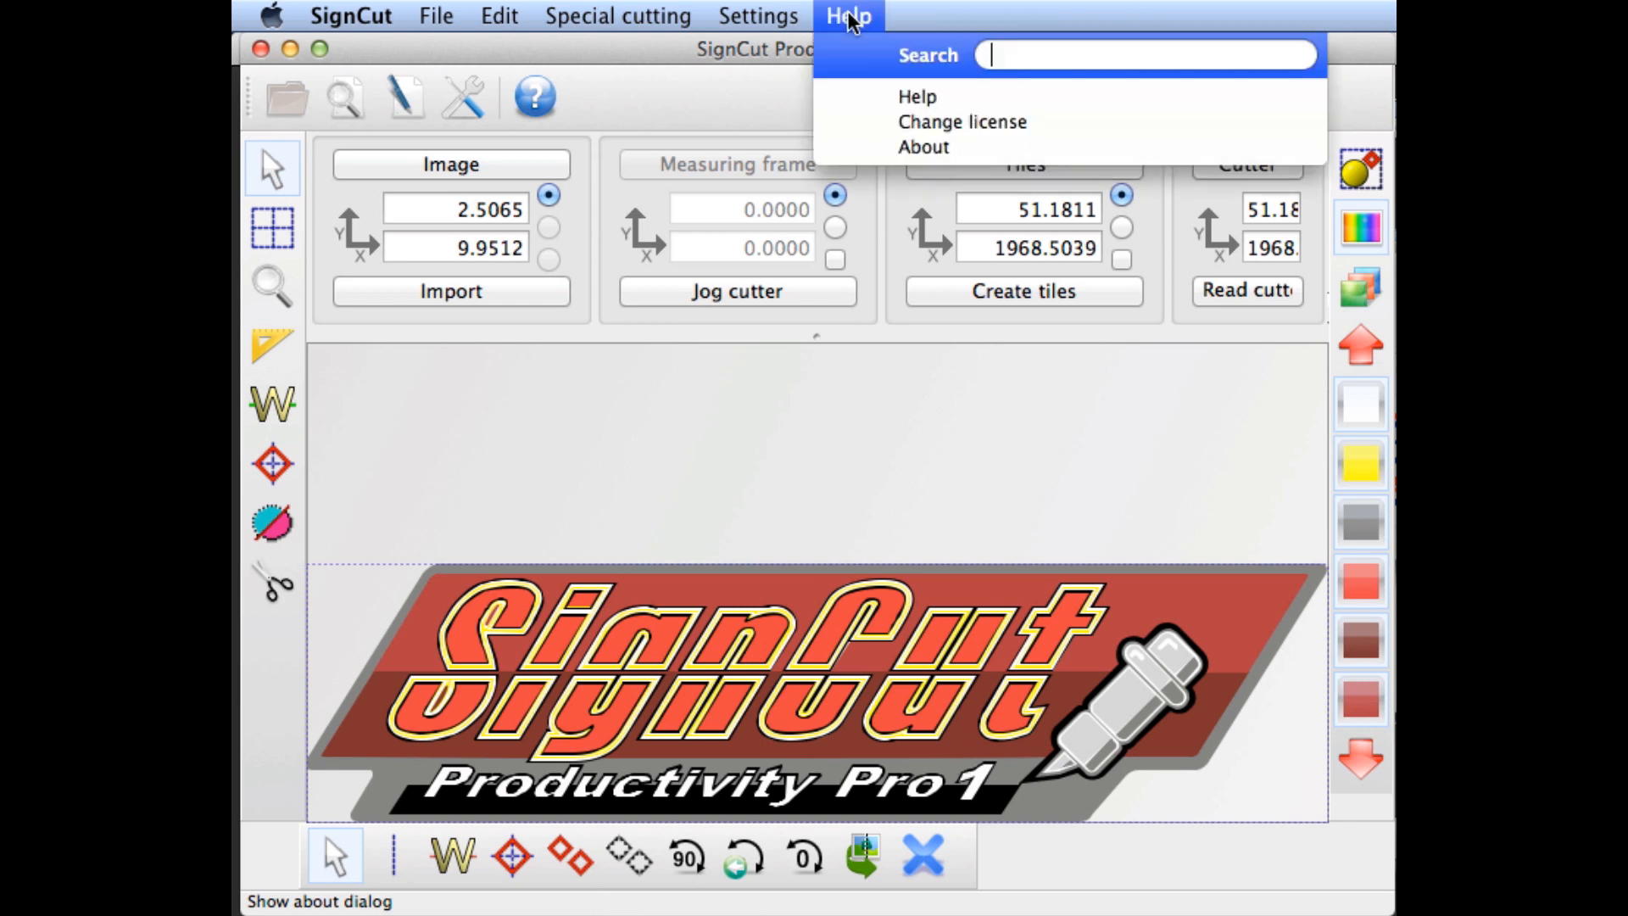
mouse_move(922, 146)
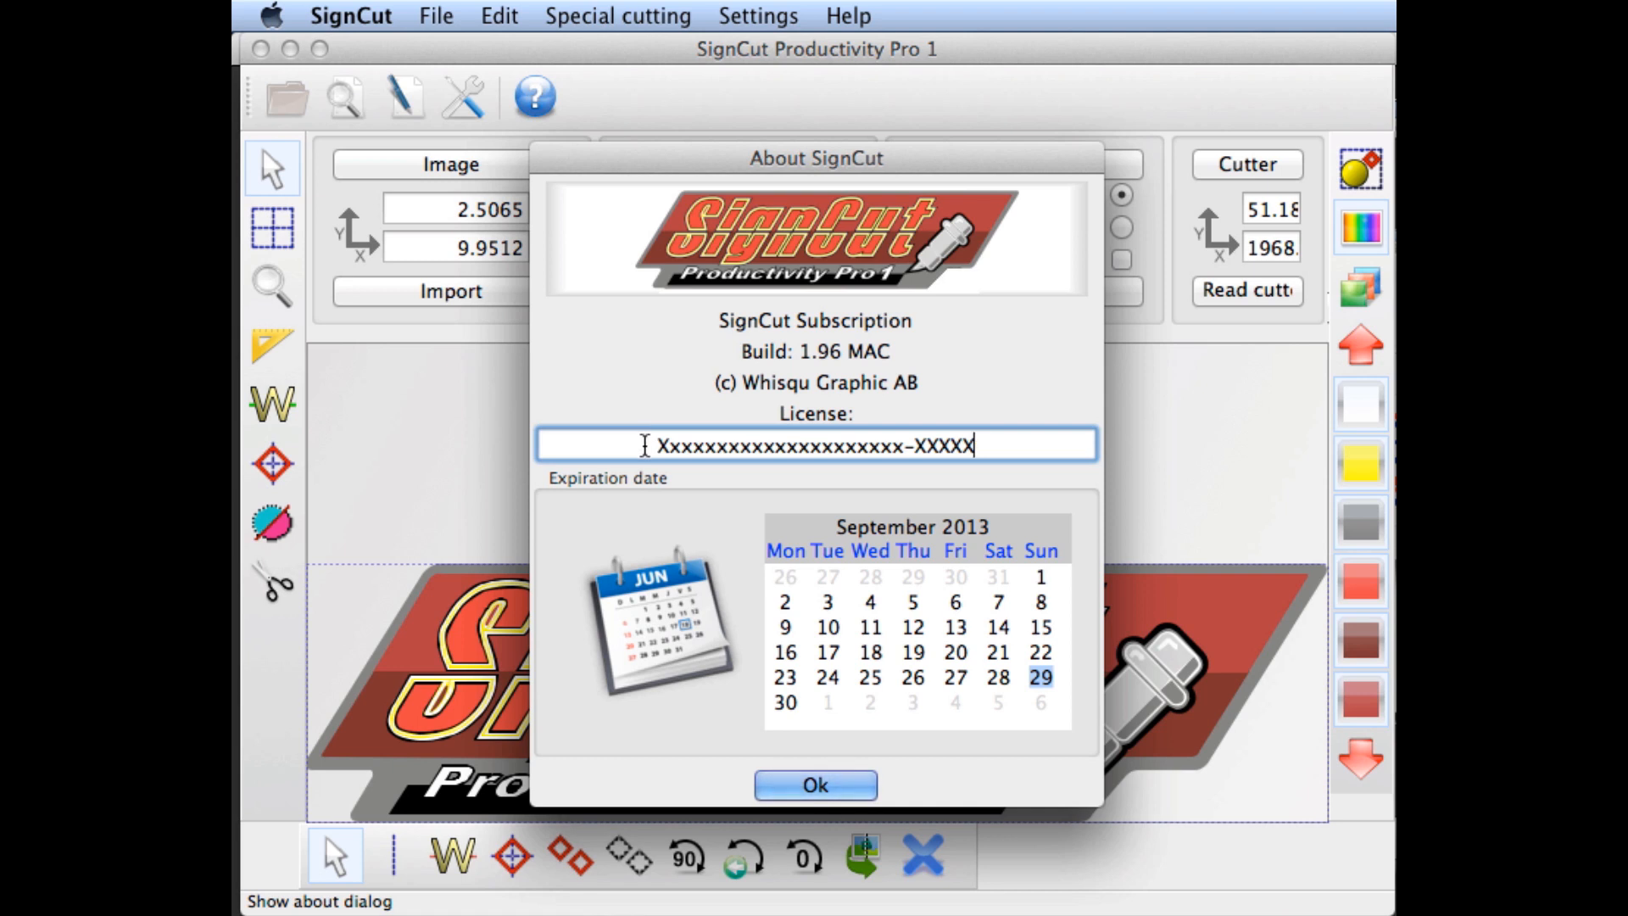
- Select the license key text, then go to signcutpro.com's Recover License page under User Service
left_click(816, 785)
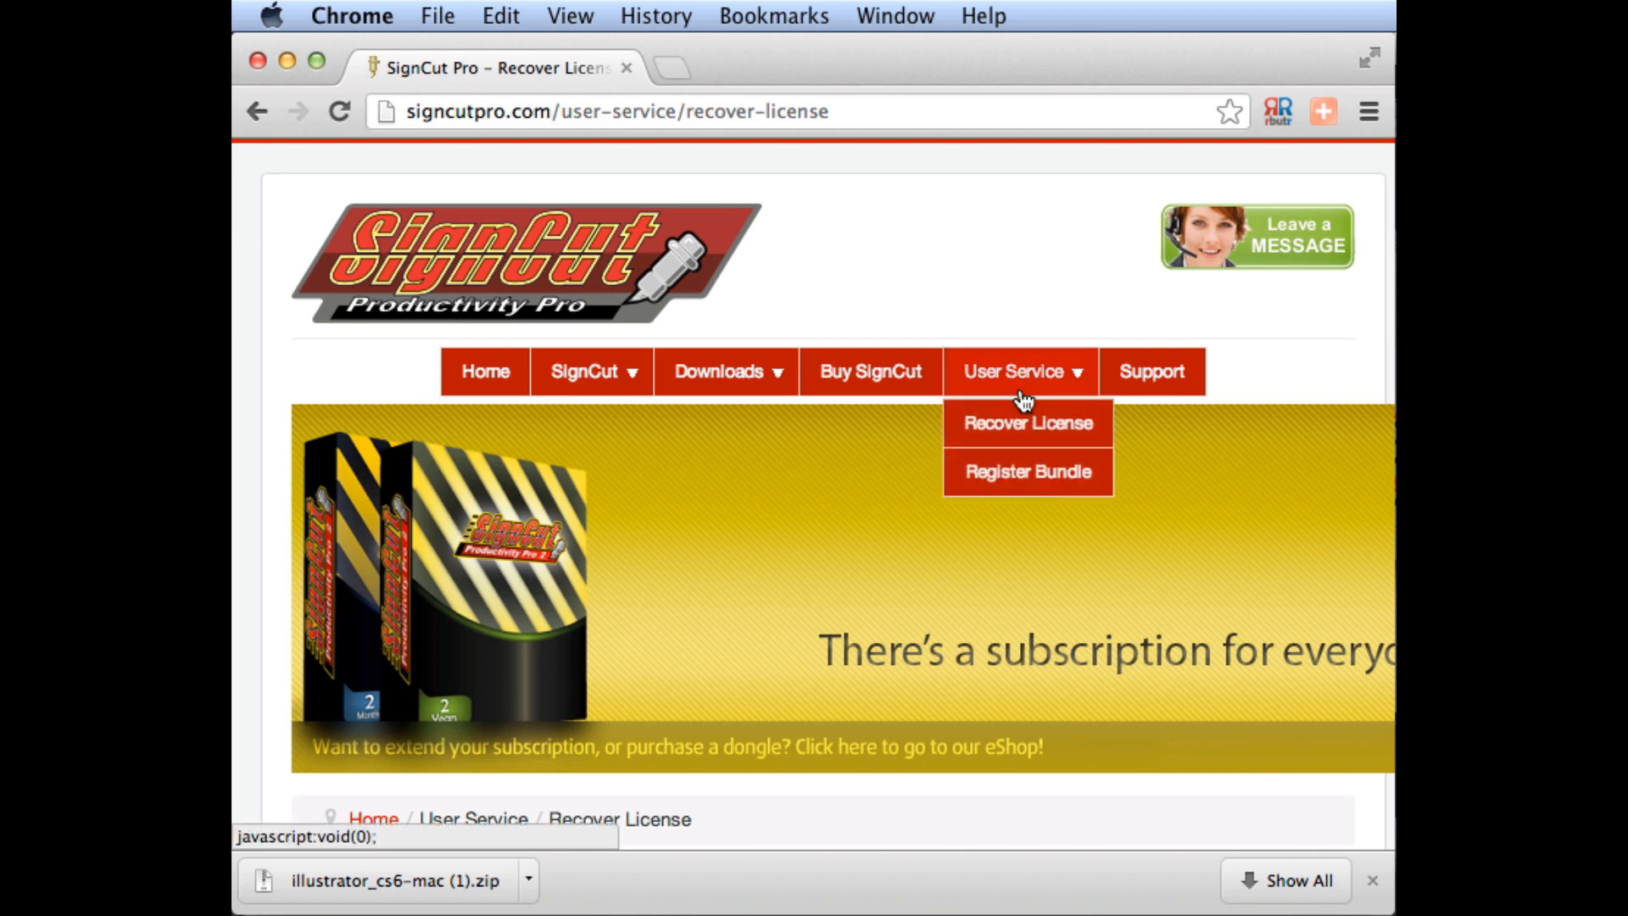
left_click(1026, 422)
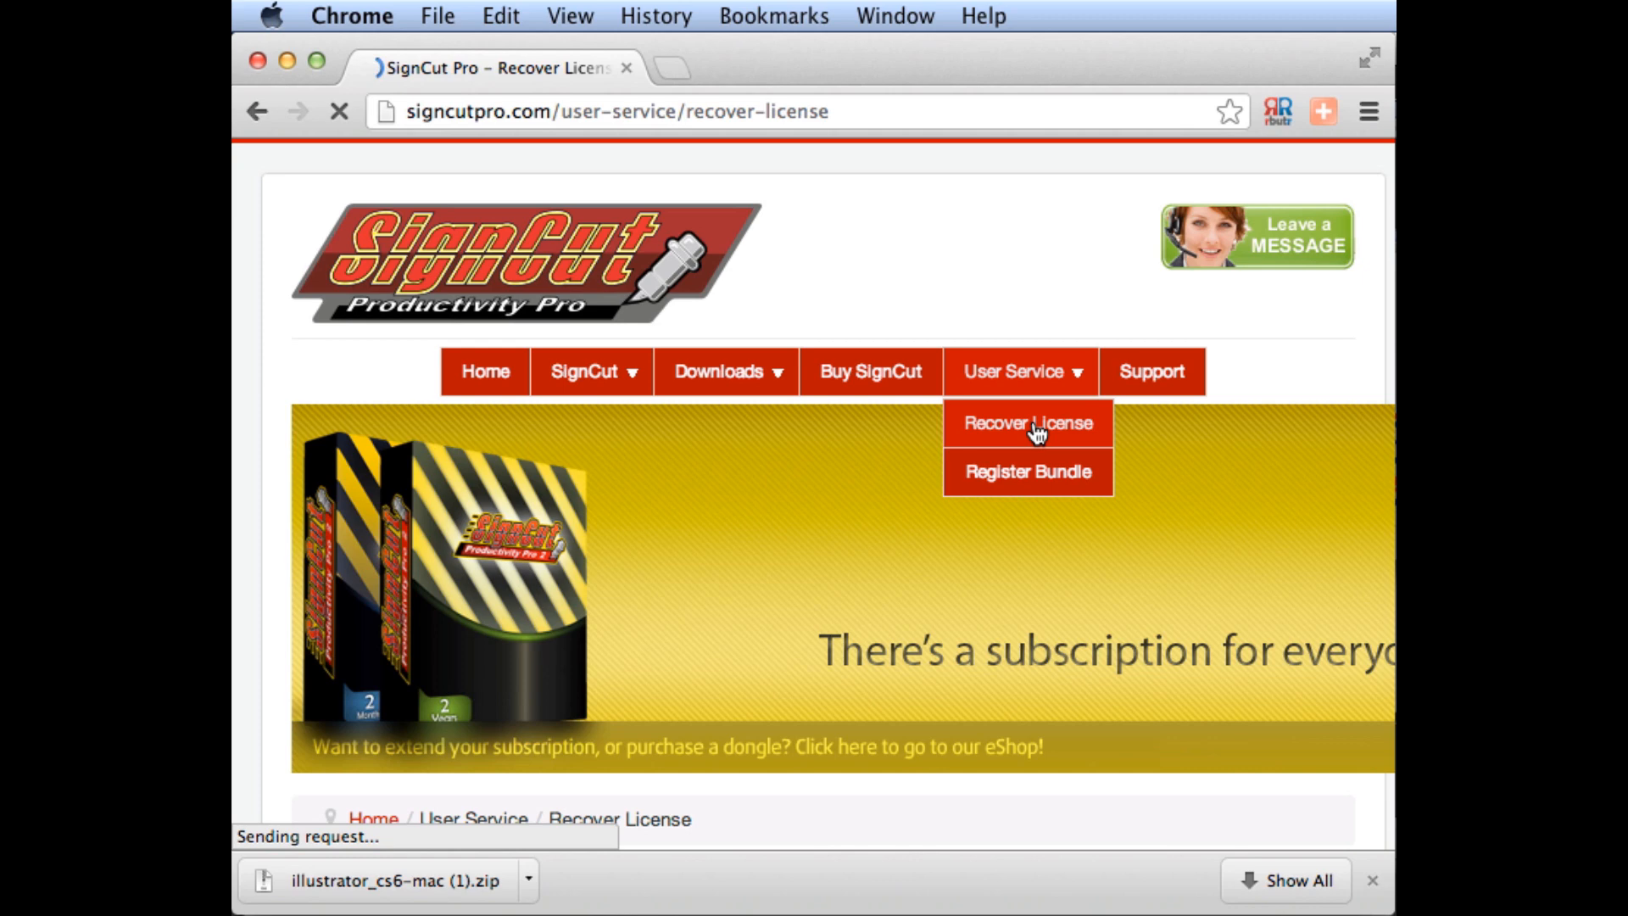
left_click(1026, 423)
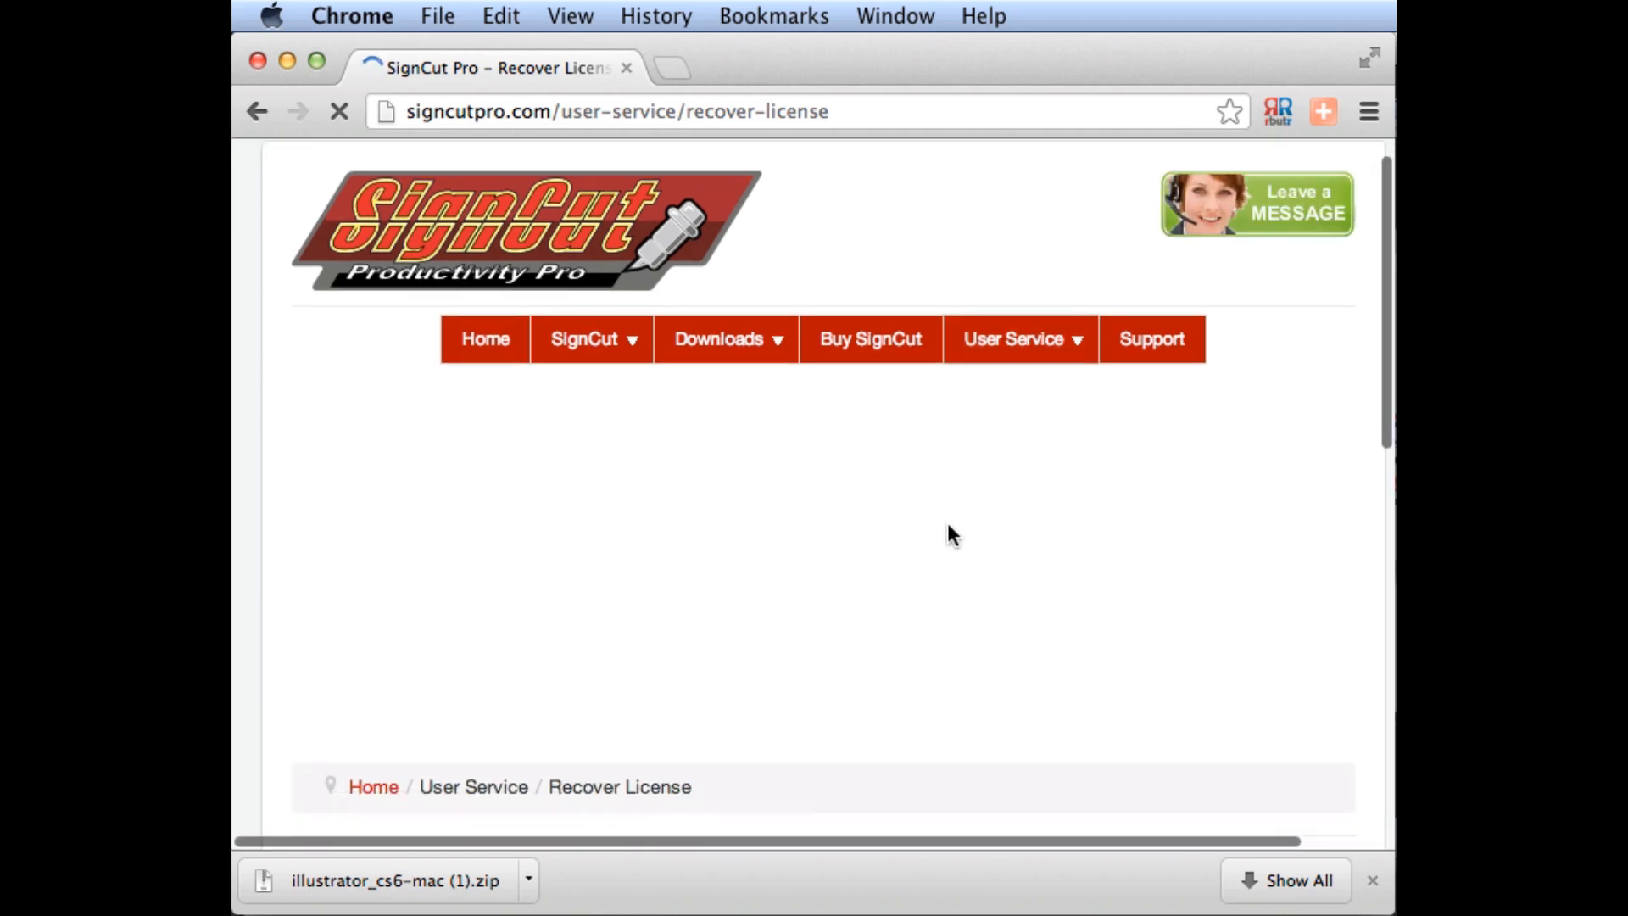